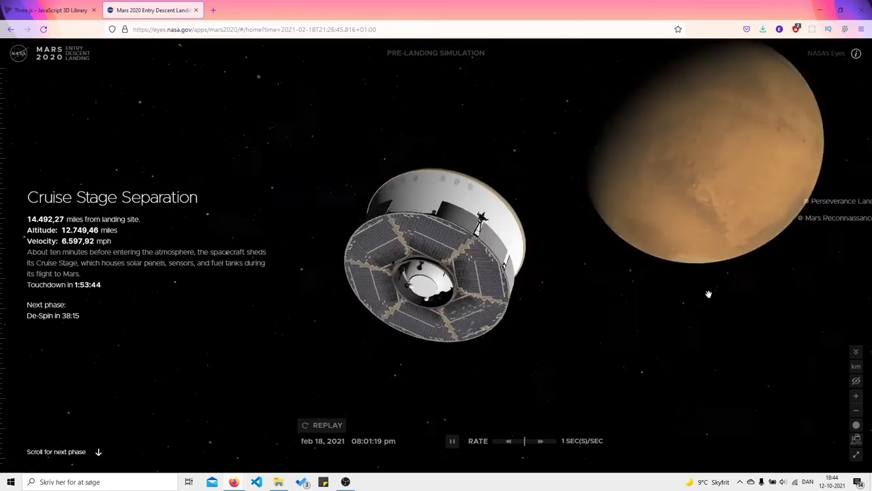
Advance the simulation to the Surface Operations phase with Perseverance resting on the Martian surface, paused.
{"action": "left_click", "coordinate": [535, 442]}
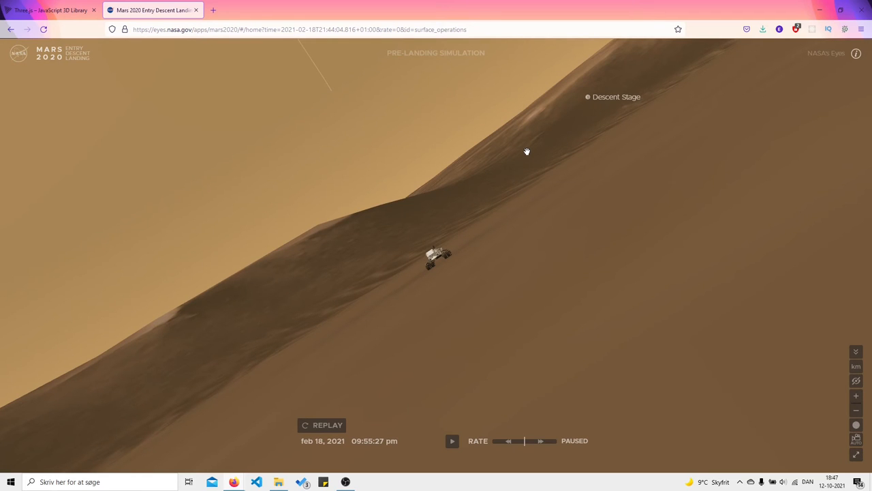
{"action": "mouse_move", "coordinate": [523, 454]}
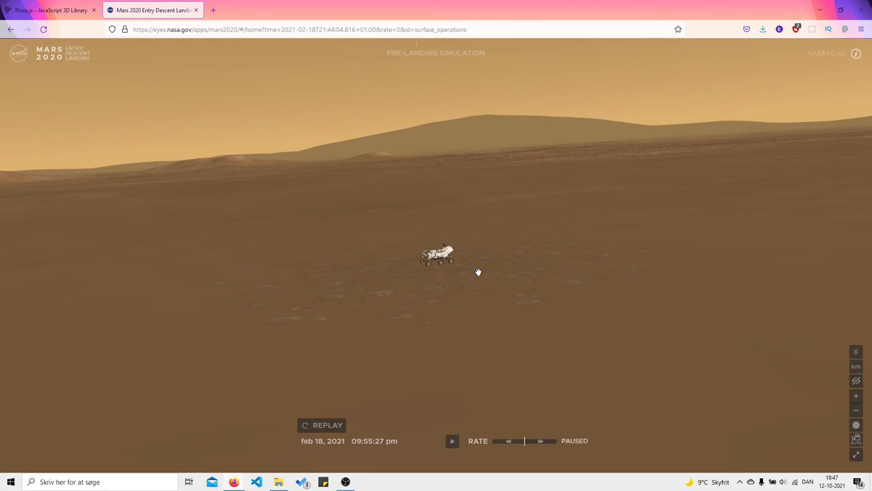
{"action": "mouse_move", "coordinate": [411, 270]}
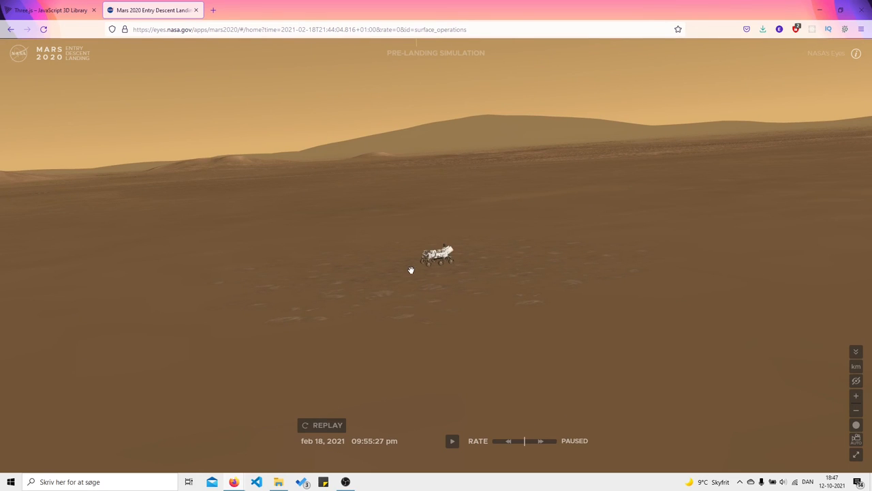
{"action": "mouse_move", "coordinate": [370, 417]}
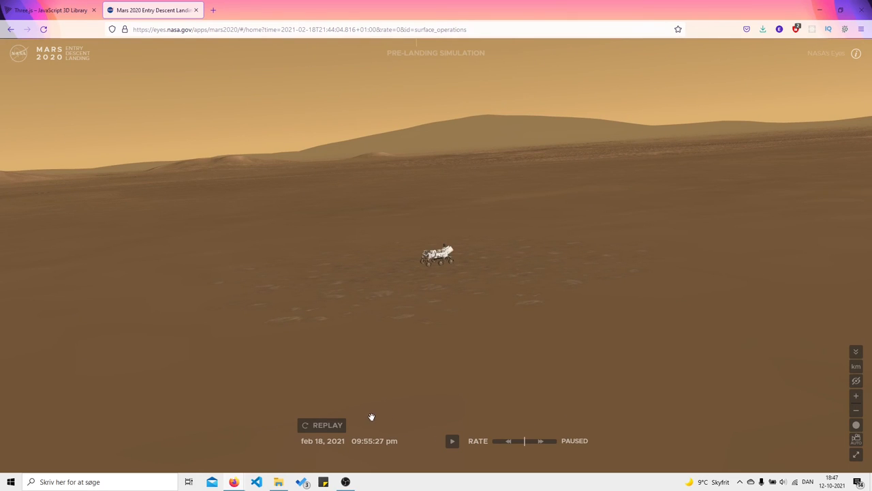